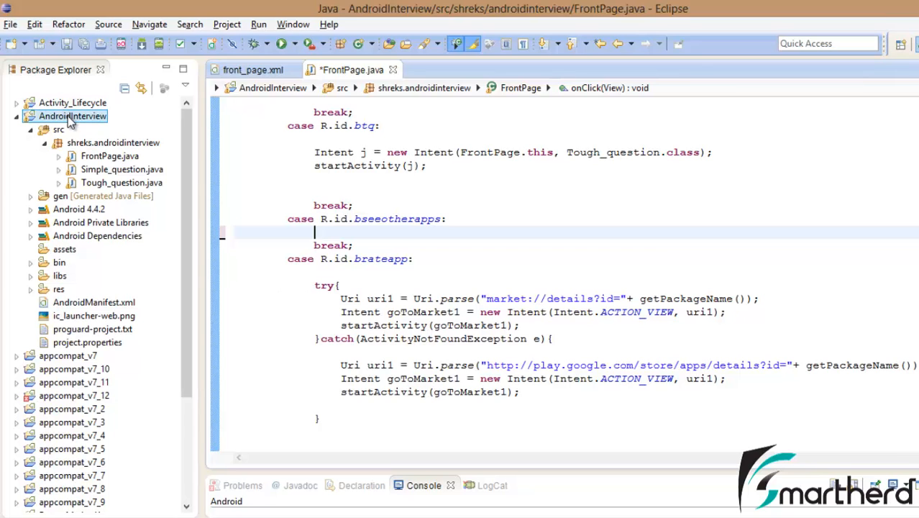
- Copy the Rate App try/catch block, select the empty bseeotherapps case, and view front_page.xml
click(389, 274)
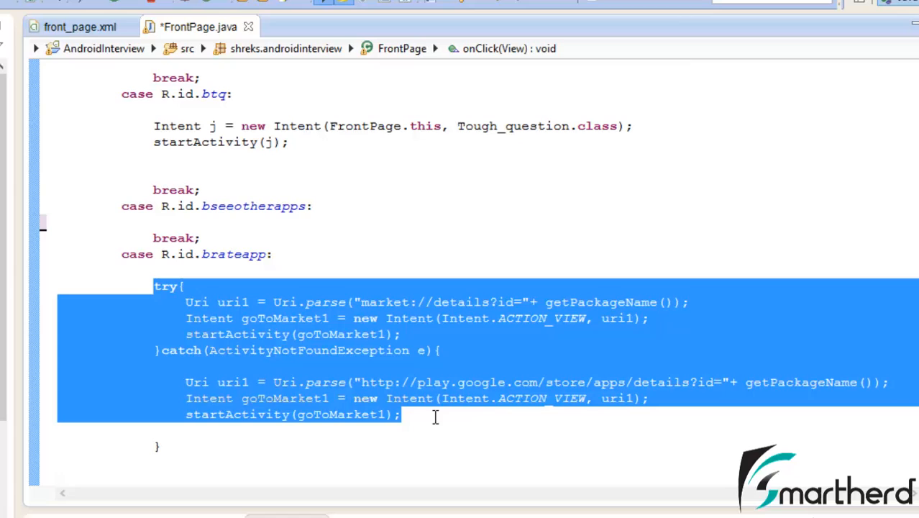
click(117, 205)
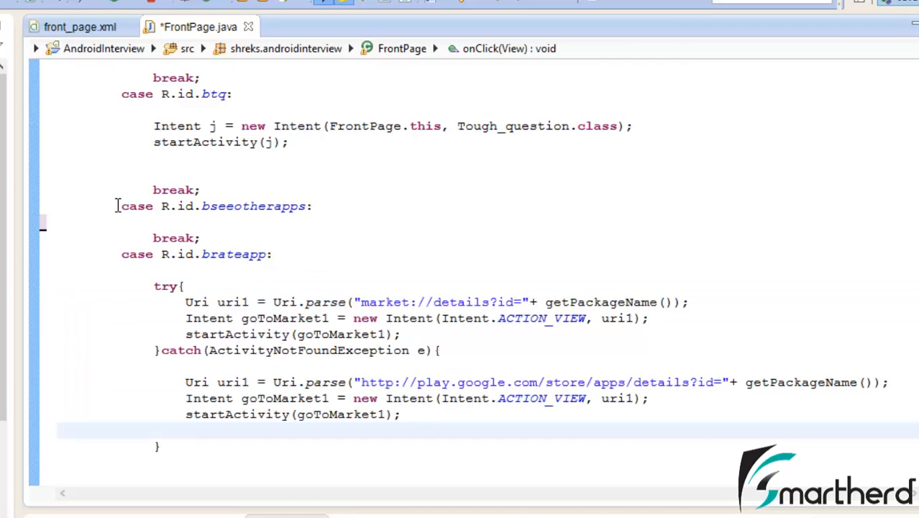
double_click(137, 206)
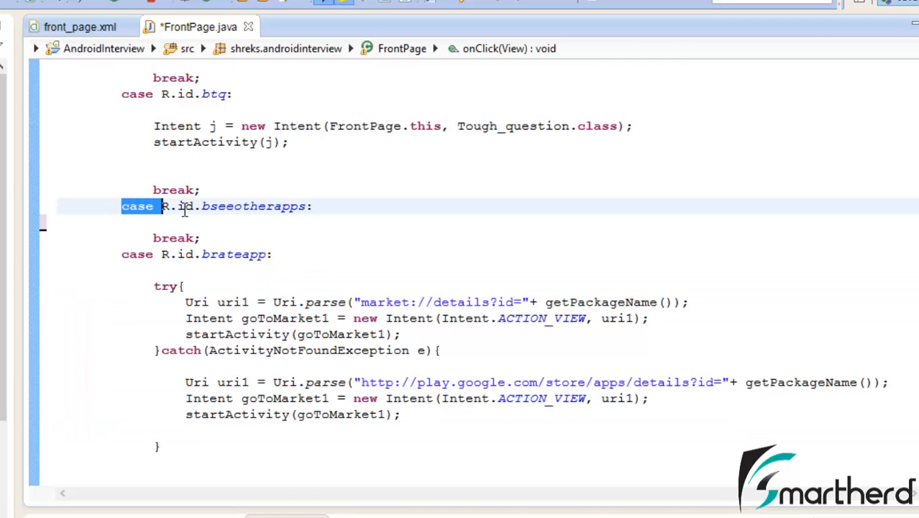
drag(161, 206, 201, 238)
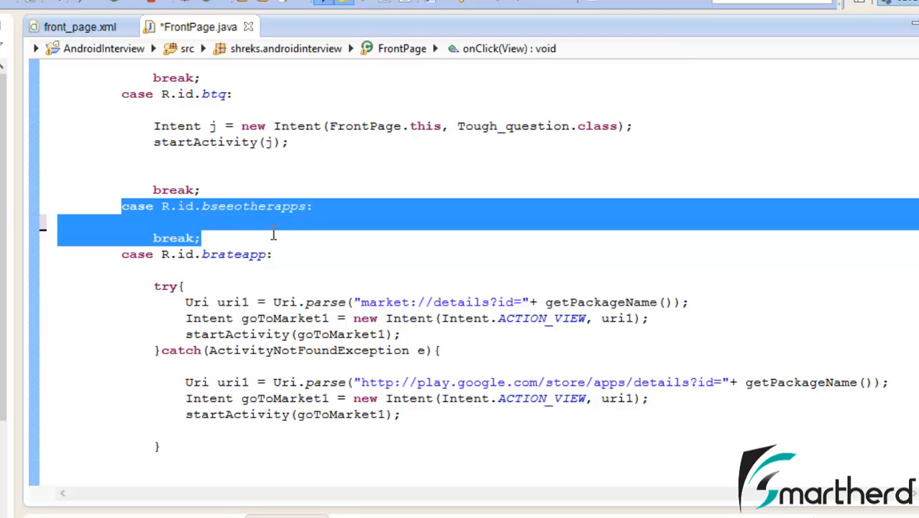
click(79, 27)
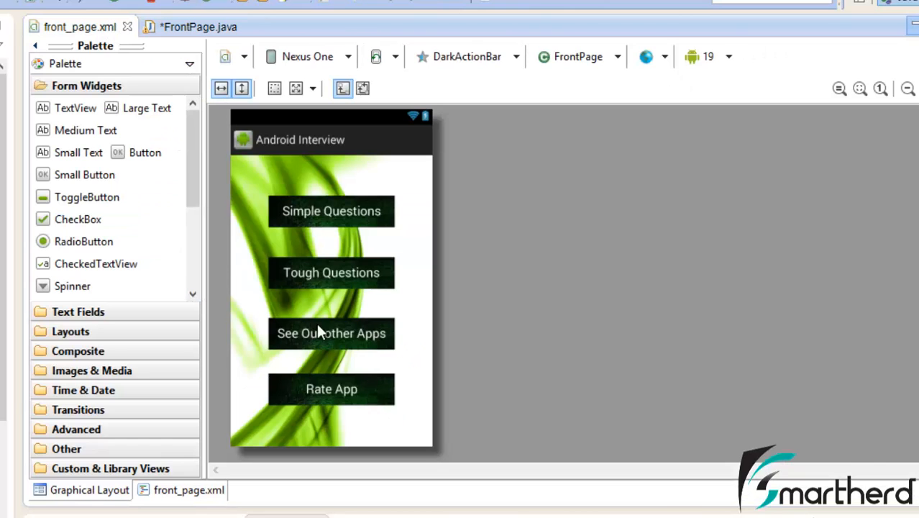
- Return to FrontPage.java and paste the try/catch block into the bseeotherapps case
click(199, 27)
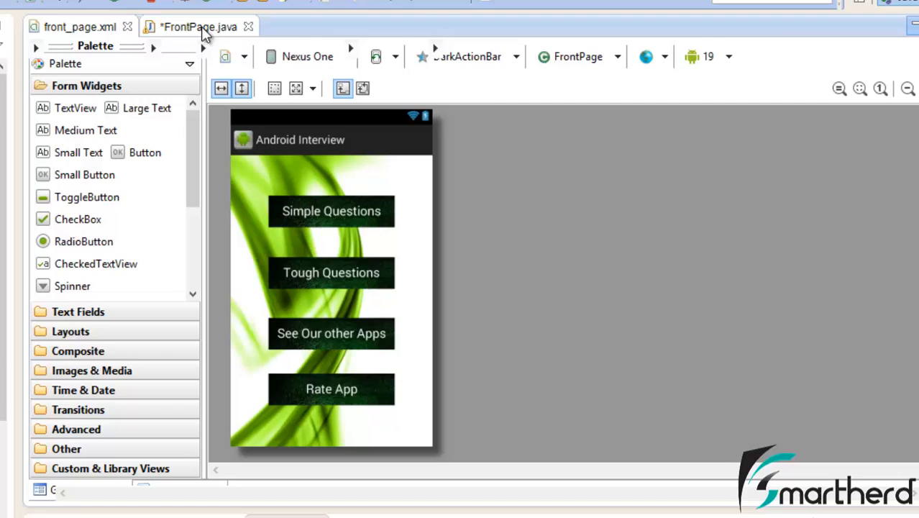
click(198, 26)
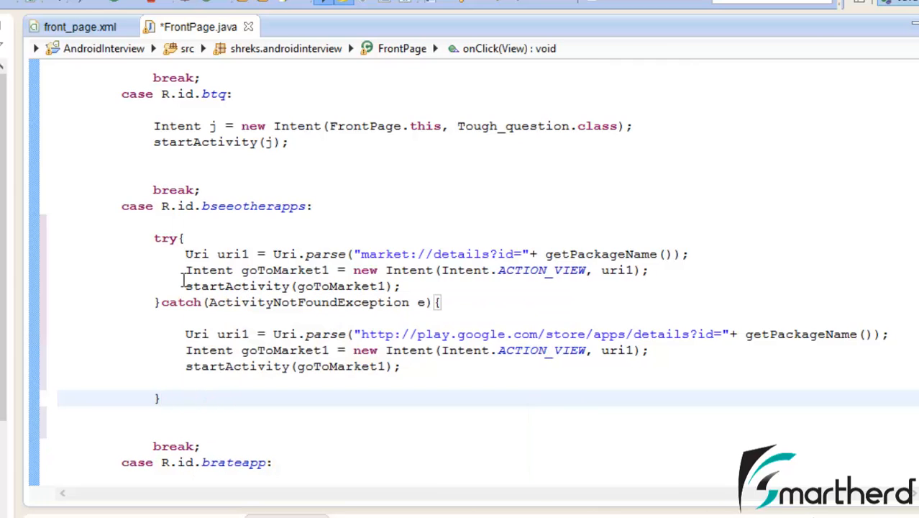
mouse_move(332, 244)
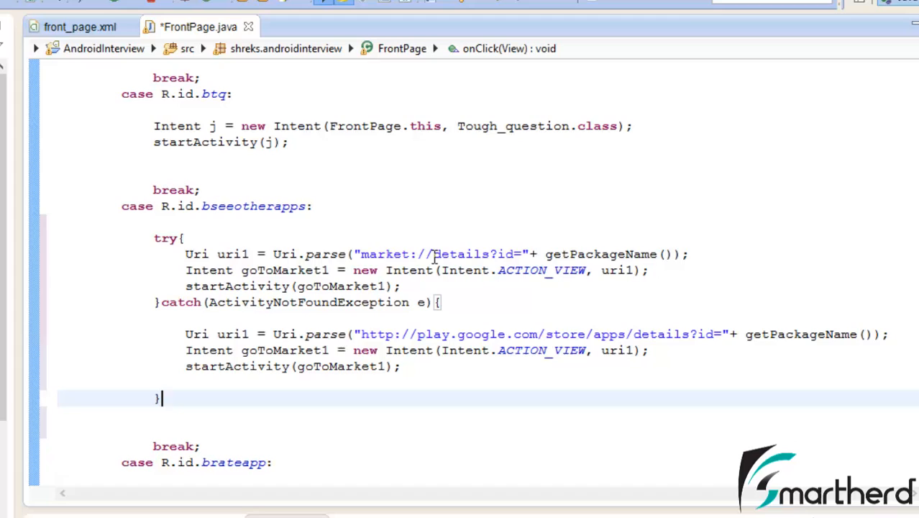
- Replace details?id=" + getPackageName() with search?q=Sriyank in the market:// URI
click(435, 254)
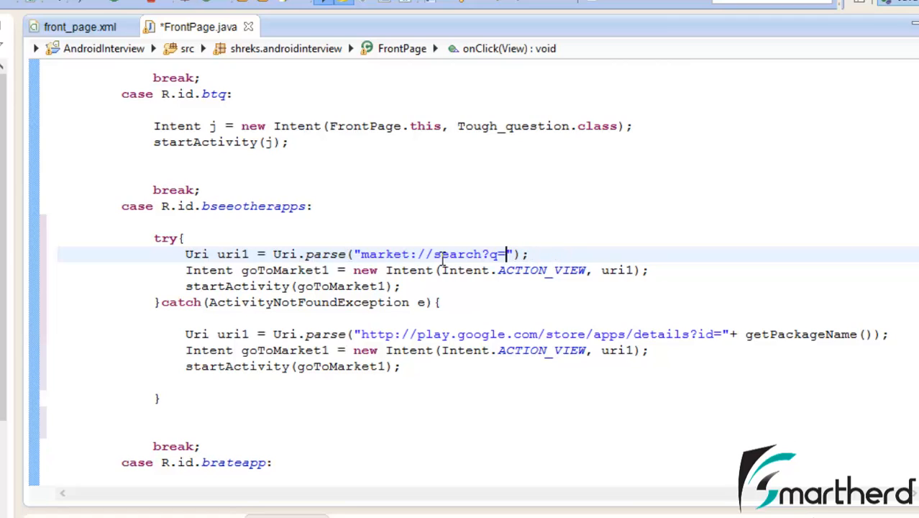
text(Sriyank)
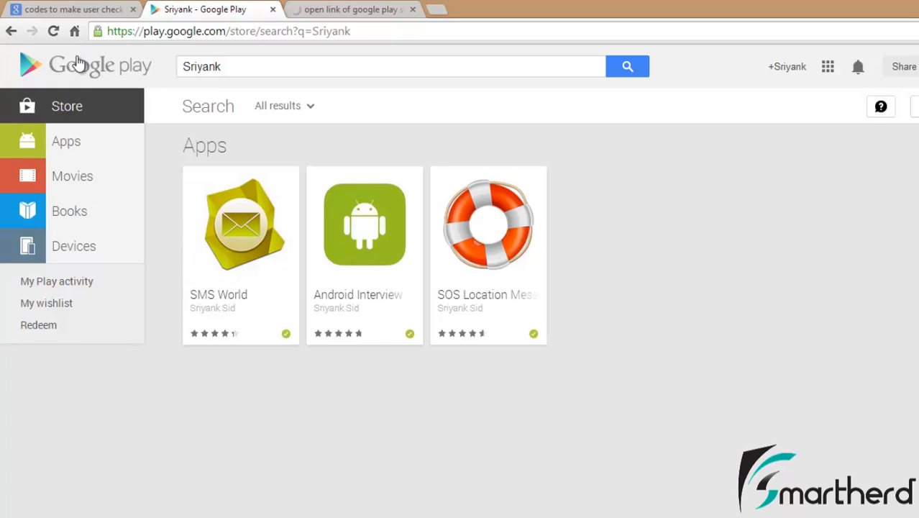
mouse_move(83, 67)
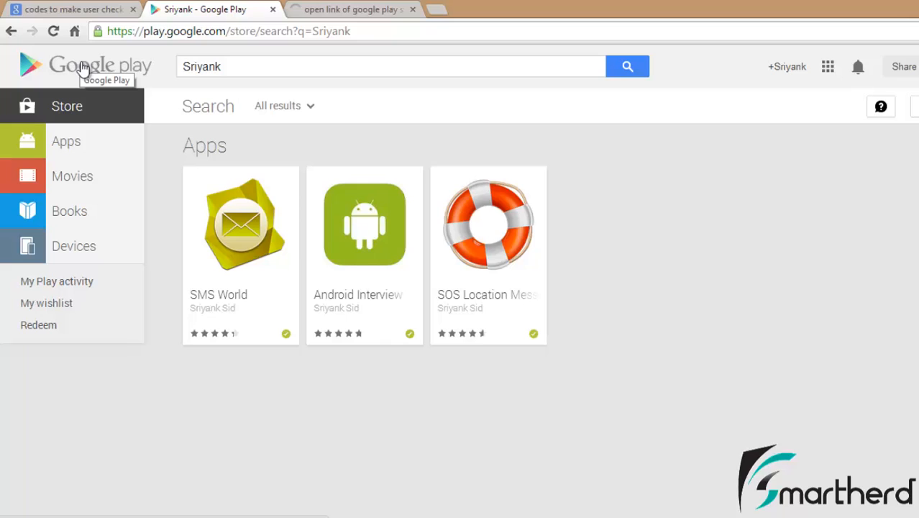
mouse_move(151, 91)
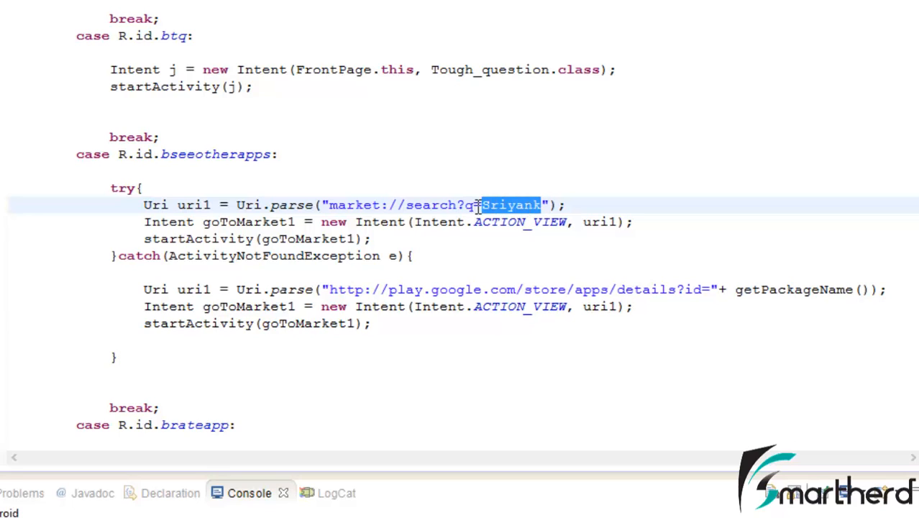
click(483, 205)
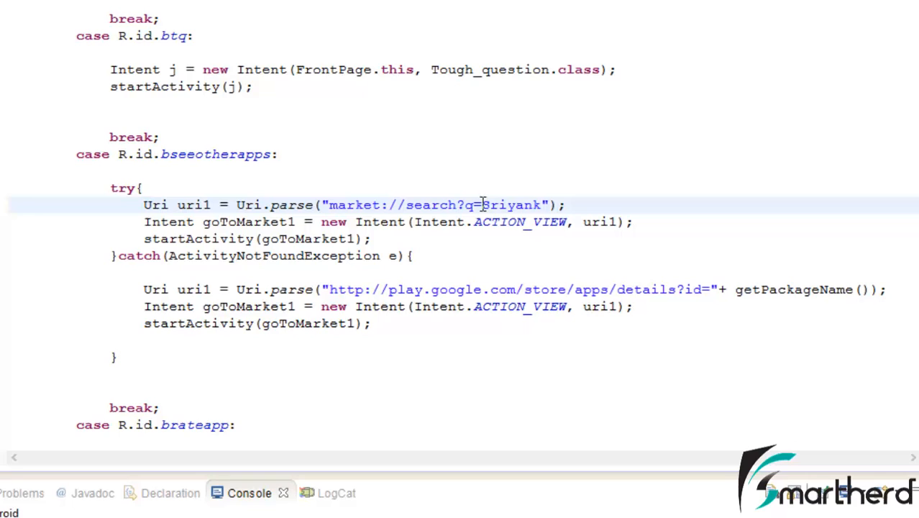
double_click(495, 205)
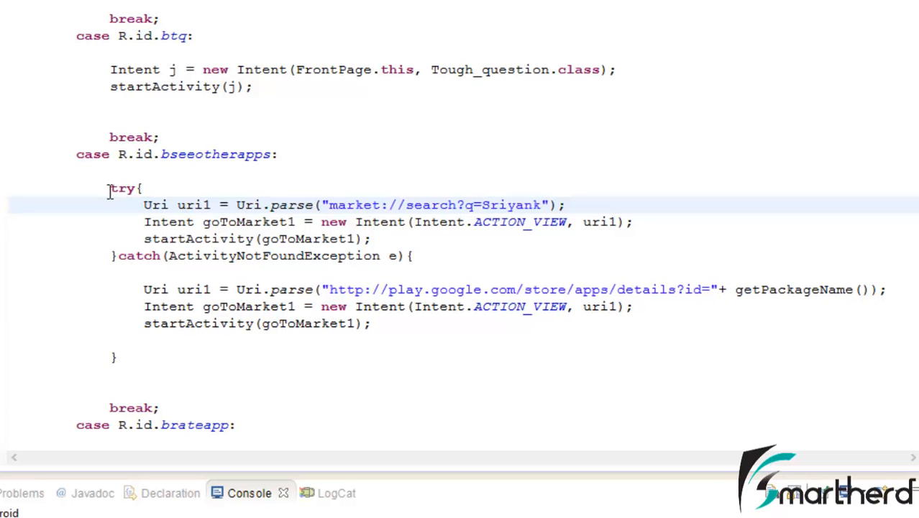
drag(109, 188, 119, 255)
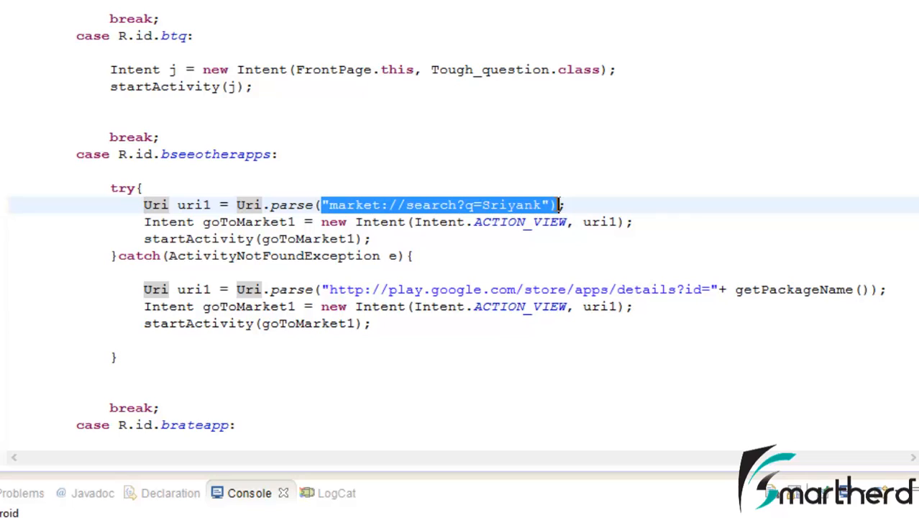
mouse_move(132, 279)
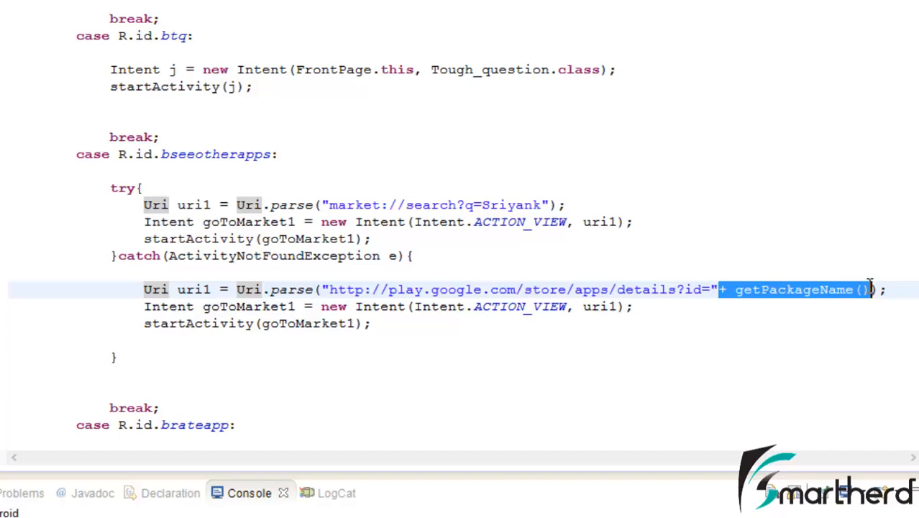
- Replace the catch block's apps/details?id part with search?q=Sriyank in the web URL
key(Delete)
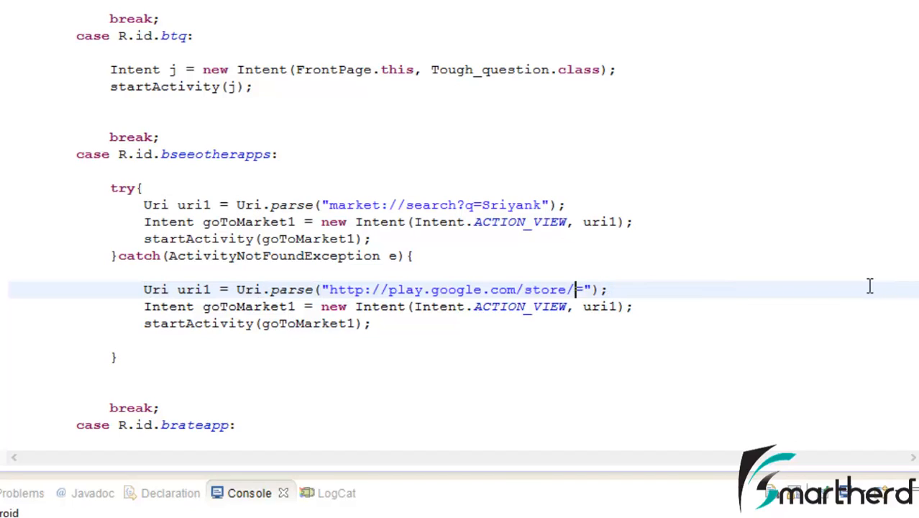
text(search)
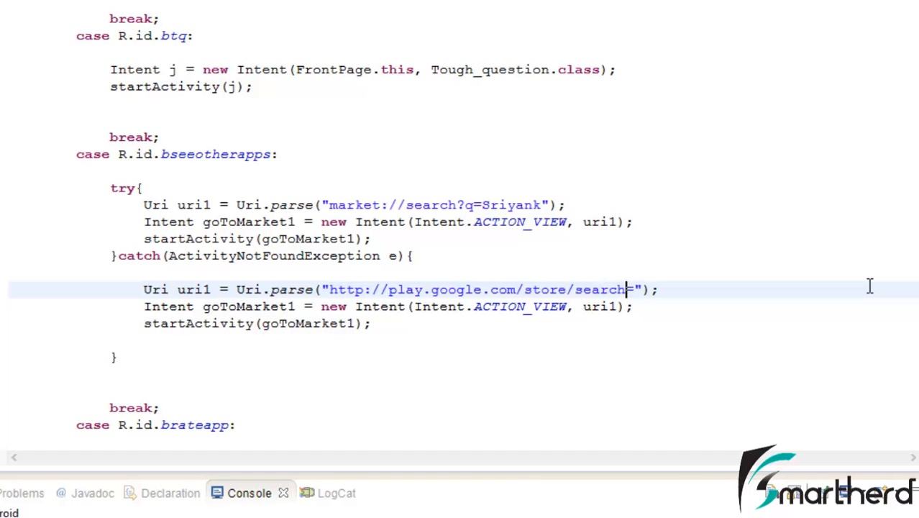
text(?)
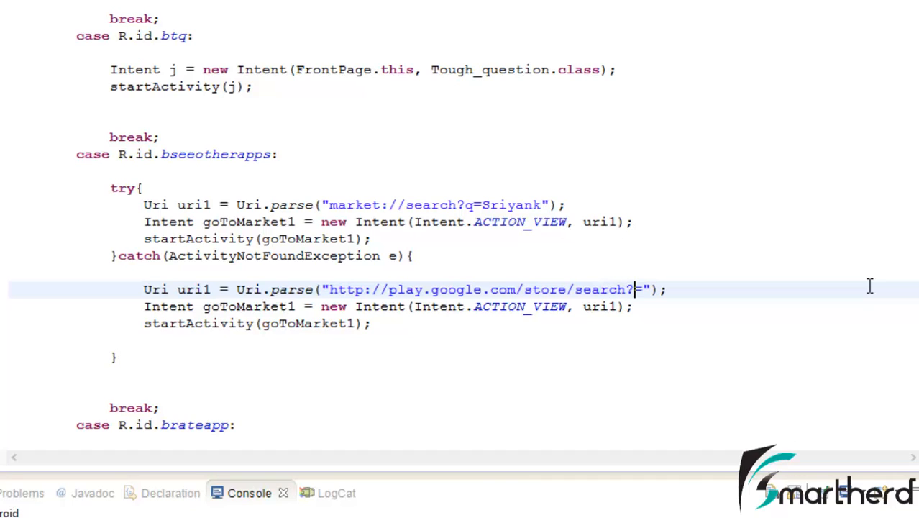
text(q)
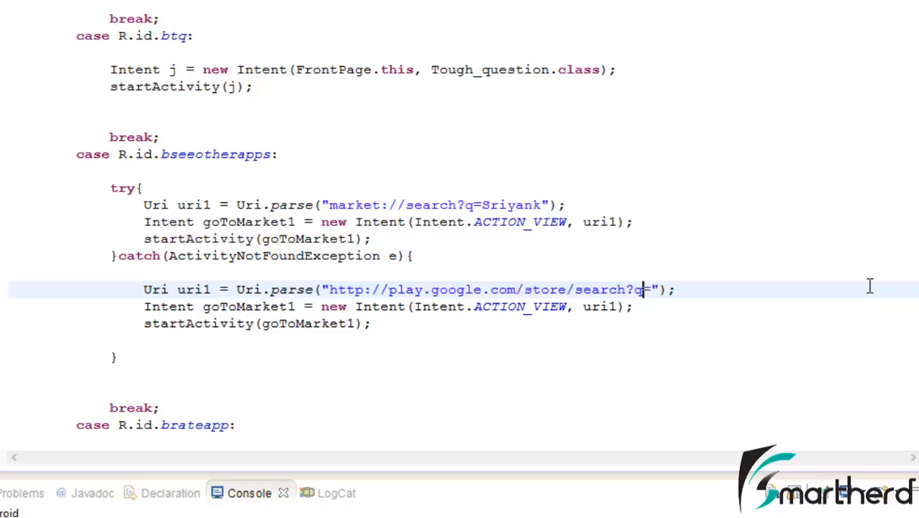
text(Sriyank)
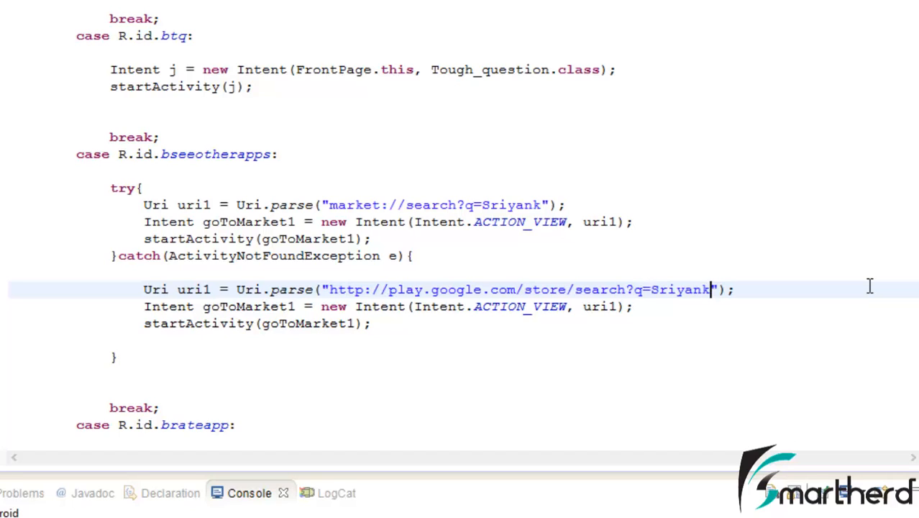
mouse_move(652, 297)
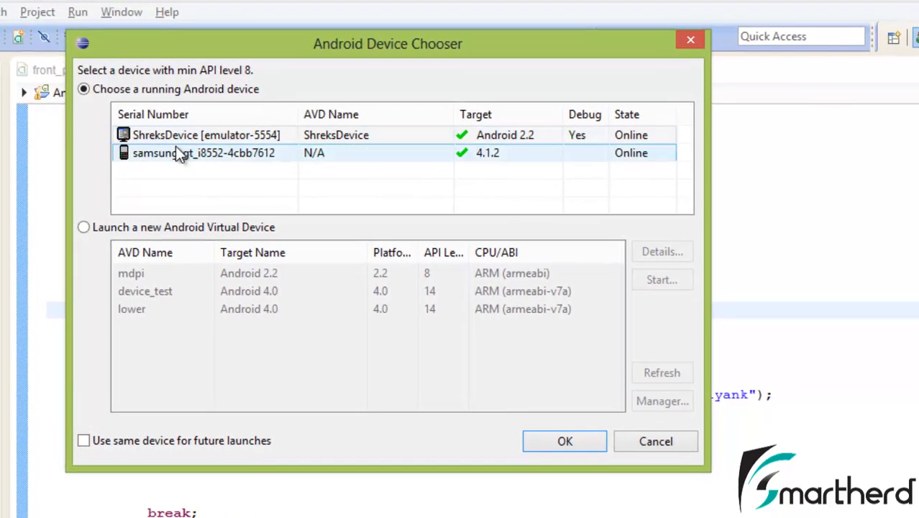
- Run the project on the samsung-gt_i8552 device from the Android Device Chooser
click(208, 134)
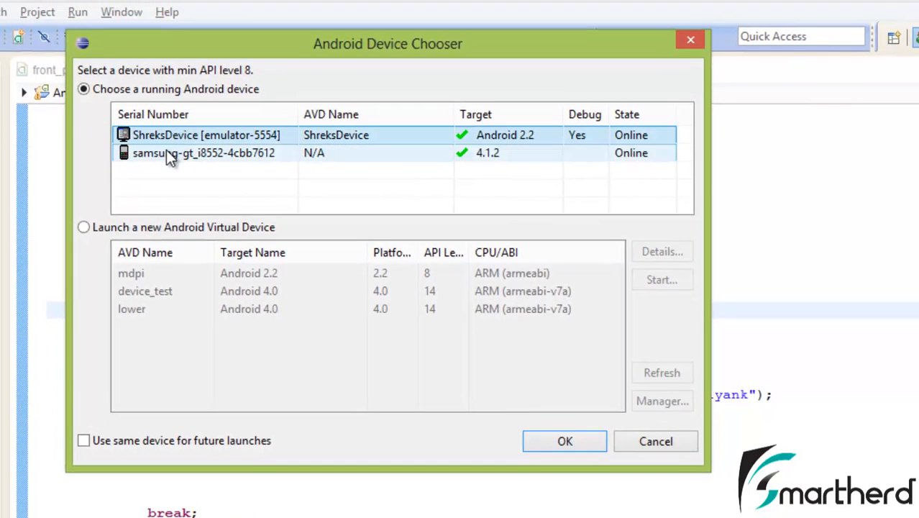
click(203, 153)
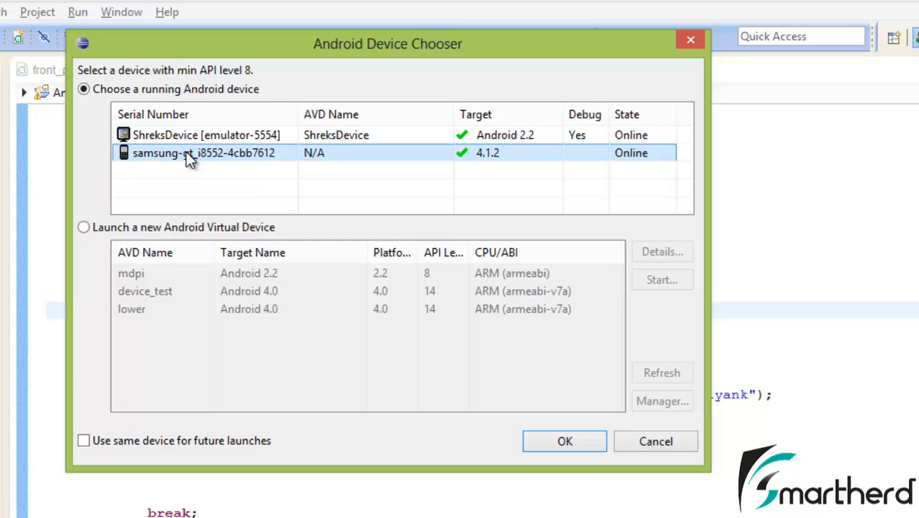
mouse_move(156, 159)
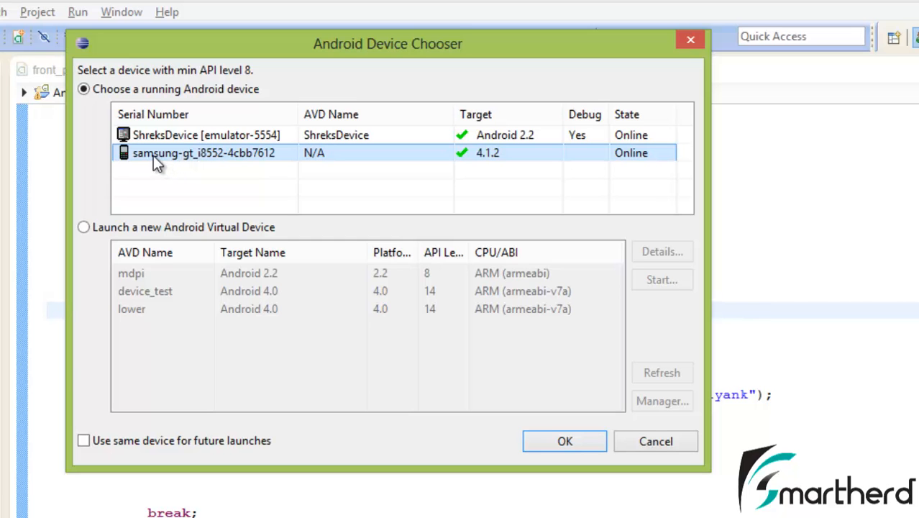
click(565, 441)
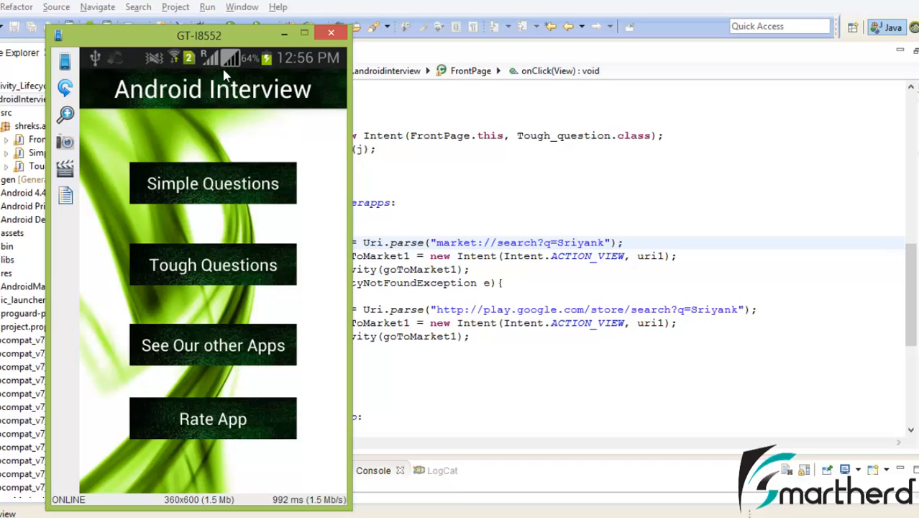
mouse_move(155, 358)
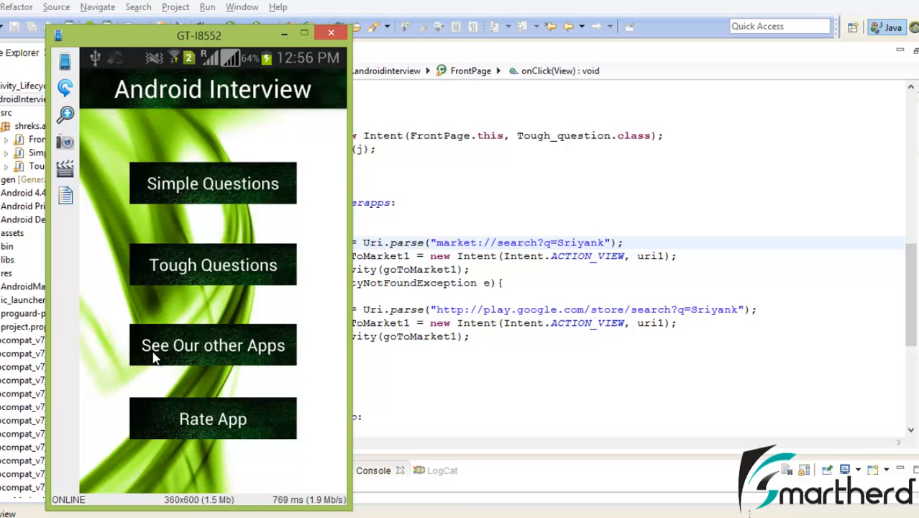
- Tap See Our other Apps on the phone and move the screencast window beside the code
click(213, 345)
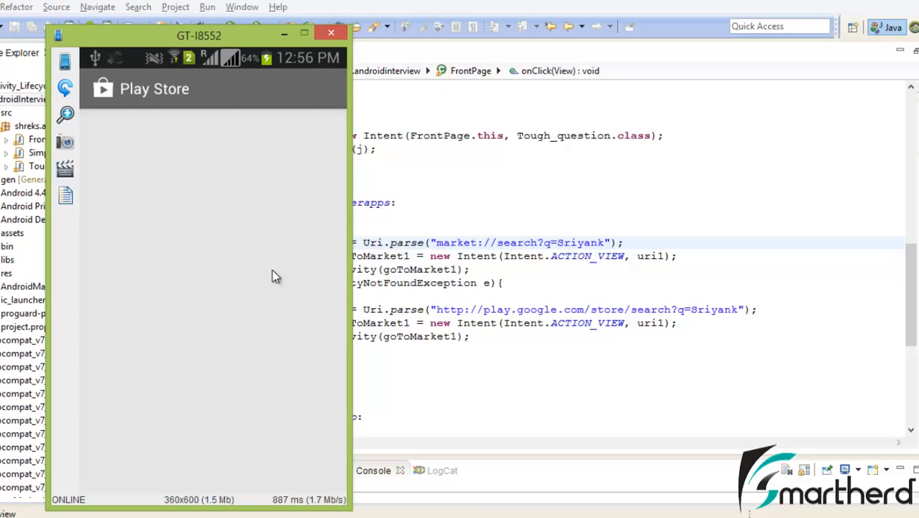
mouse_move(221, 182)
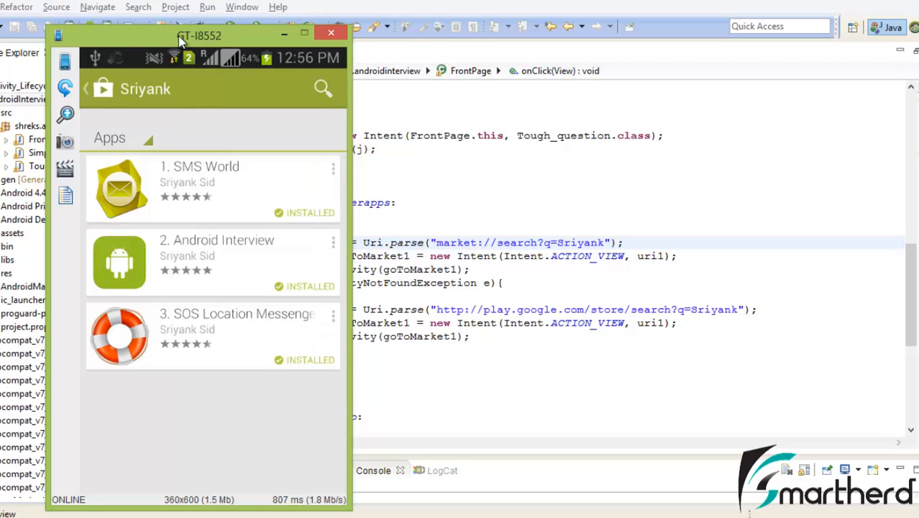
drag(199, 35, 780, 37)
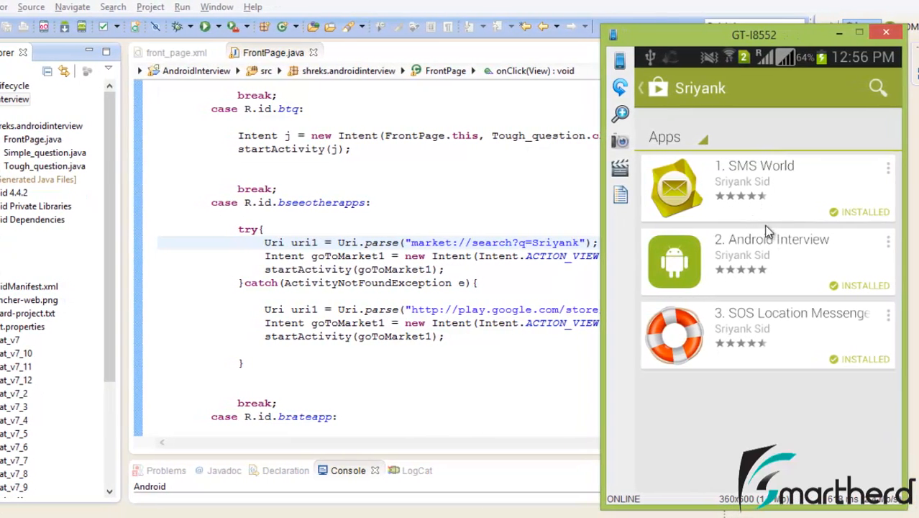
mouse_move(683, 103)
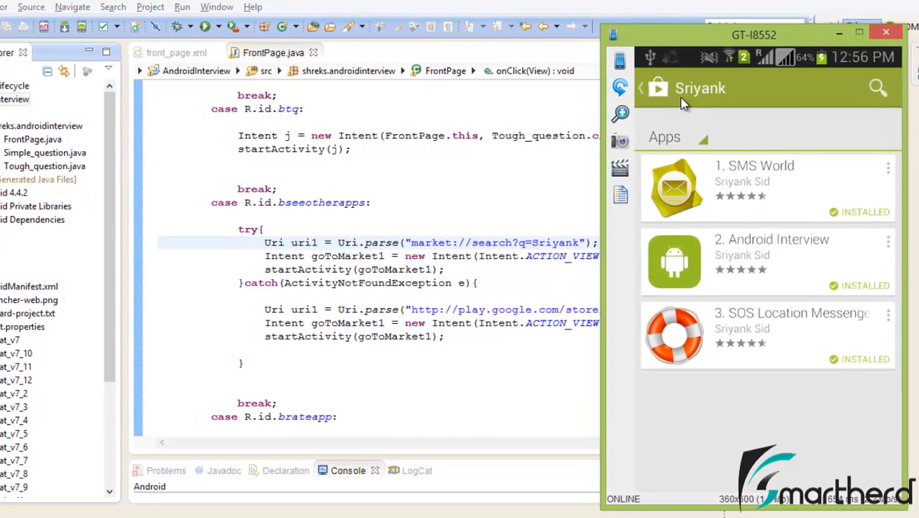
mouse_move(726, 191)
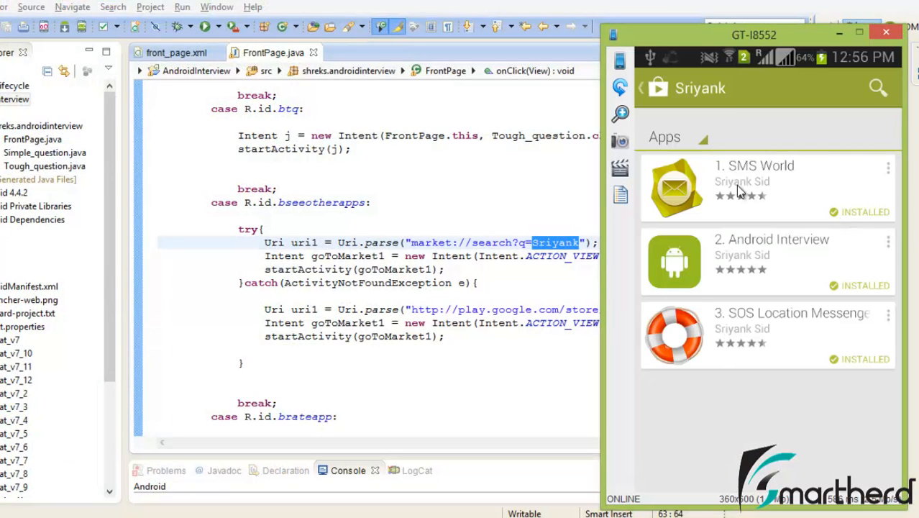
mouse_move(827, 168)
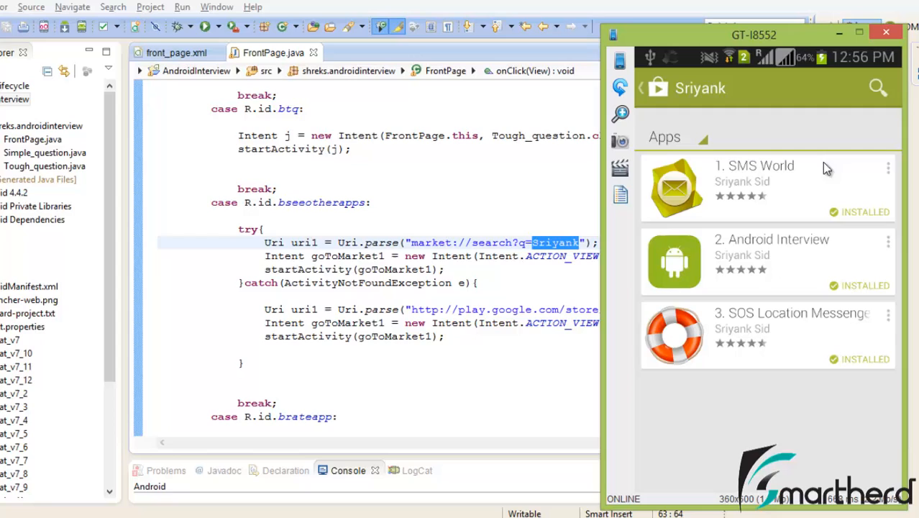
mouse_move(710, 105)
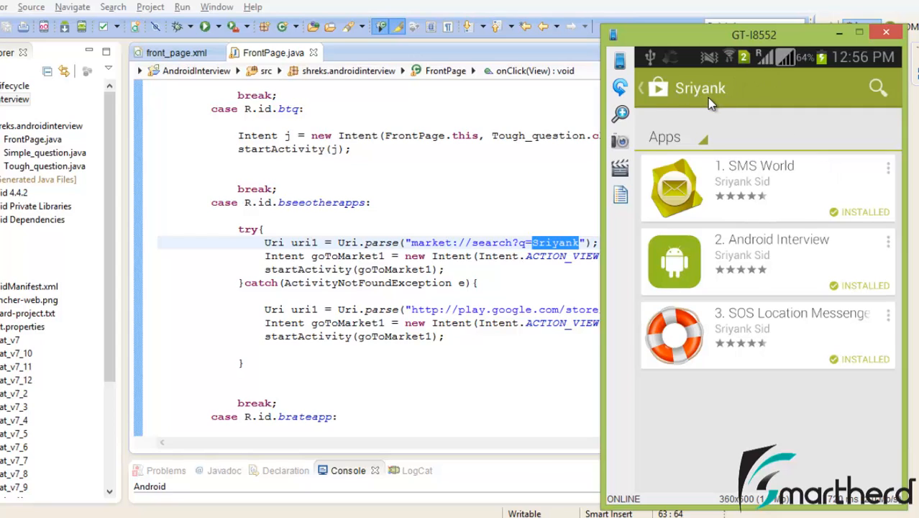
mouse_move(738, 192)
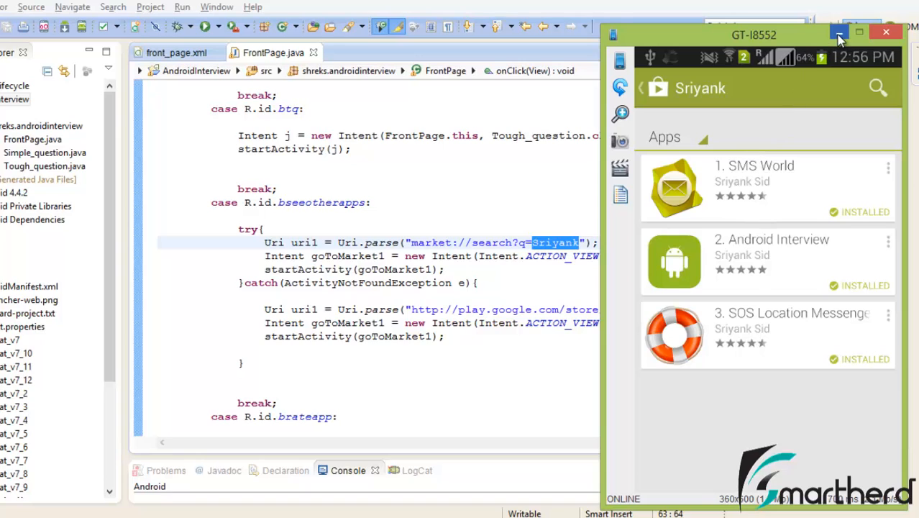
mouse_move(839, 38)
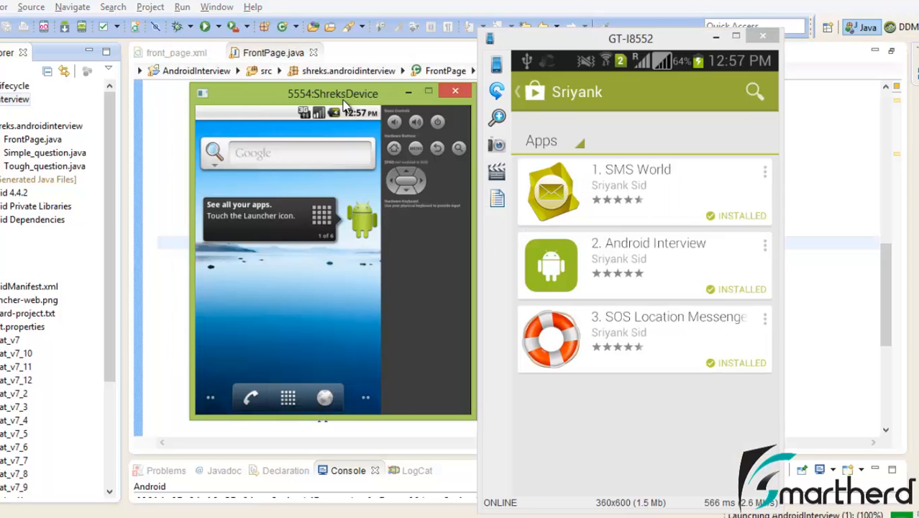
mouse_move(308, 199)
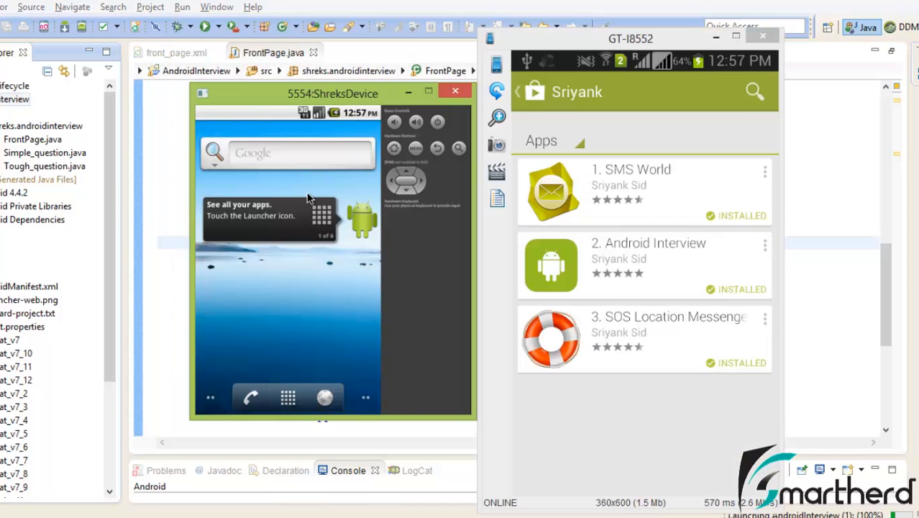
mouse_move(322, 162)
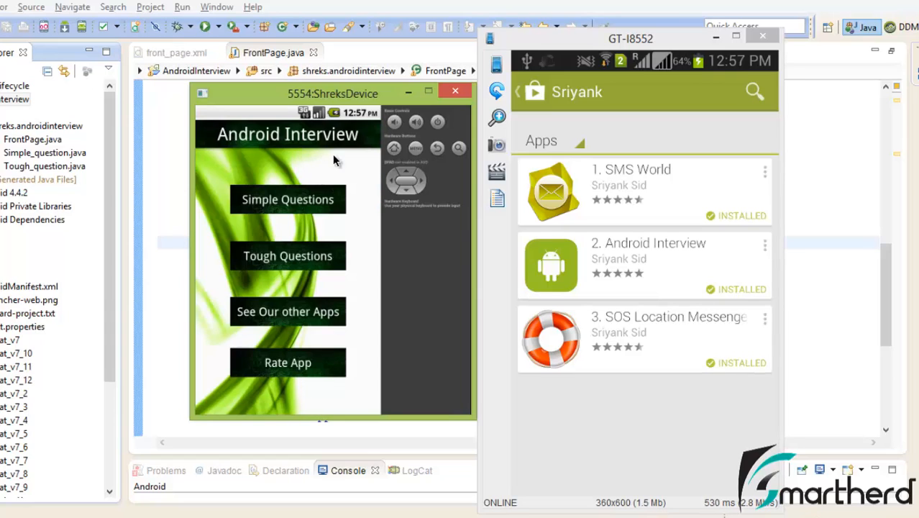
mouse_move(305, 311)
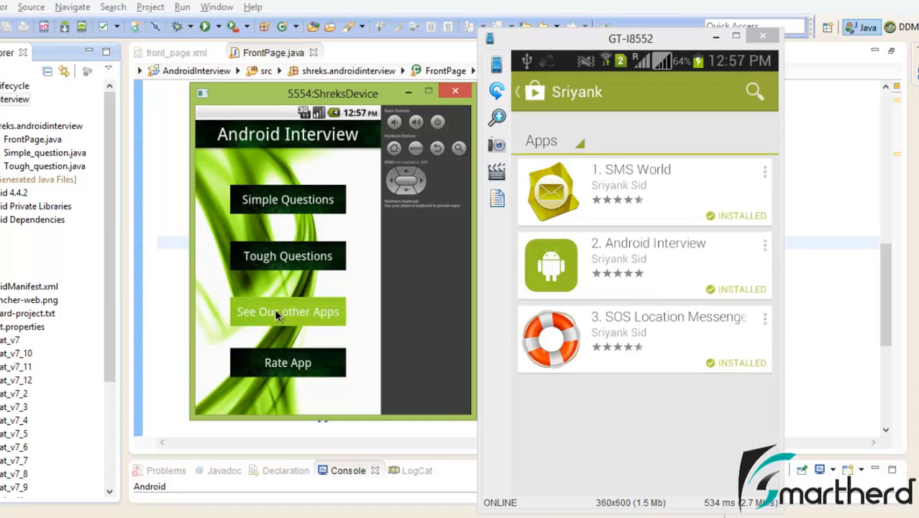
- Tap See Our other Apps in the ShreksDevice emulator to load the play.google.com search
click(287, 311)
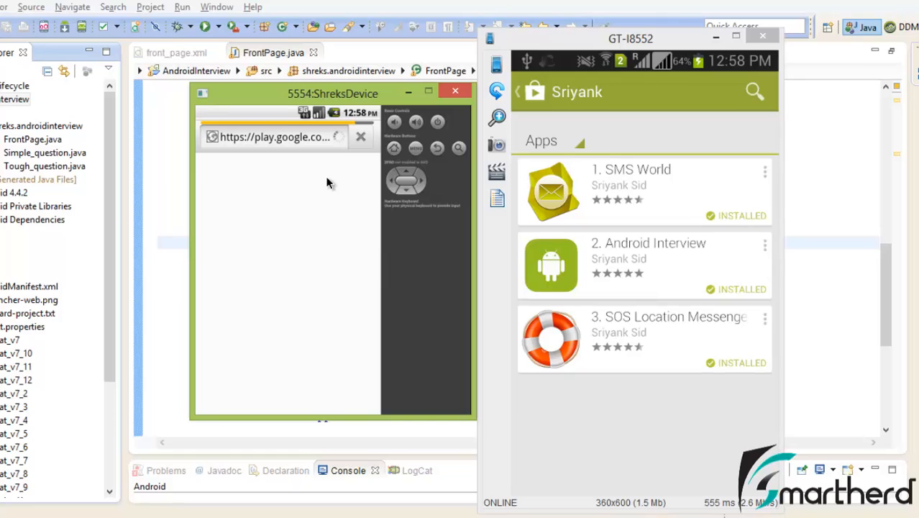
mouse_move(334, 165)
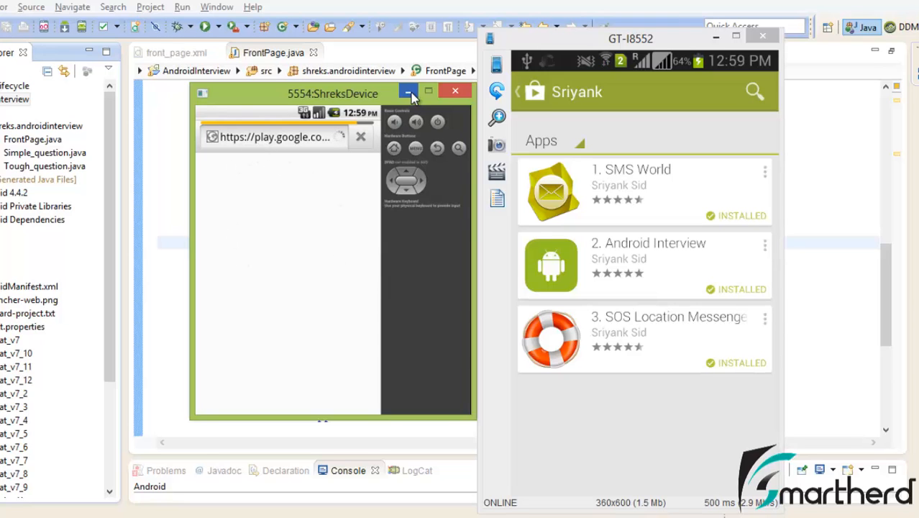
- Minimize the emulator, then select and deselect the bseeotherapps try/catch block
click(408, 91)
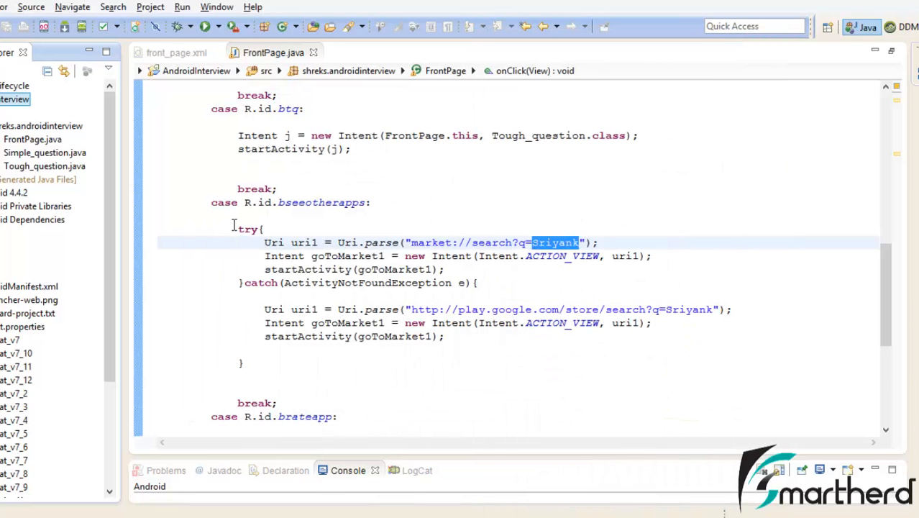
drag(237, 229, 245, 368)
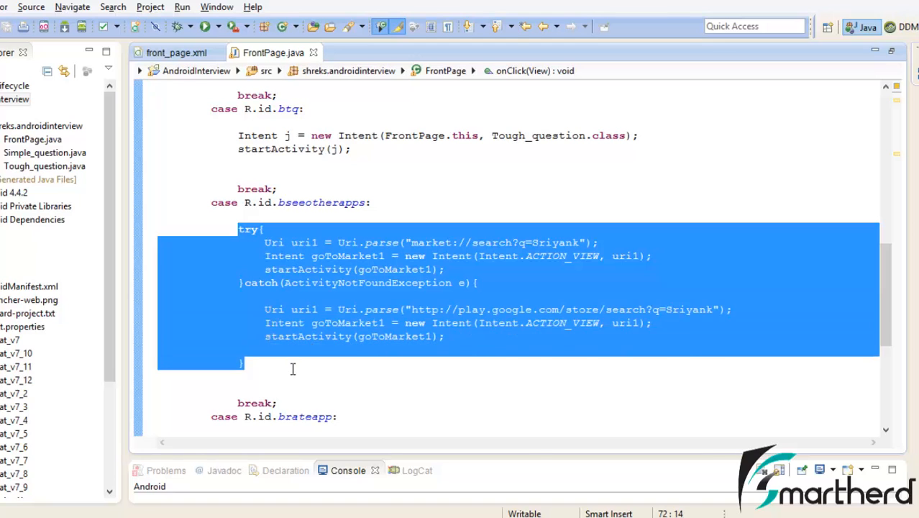
click(248, 362)
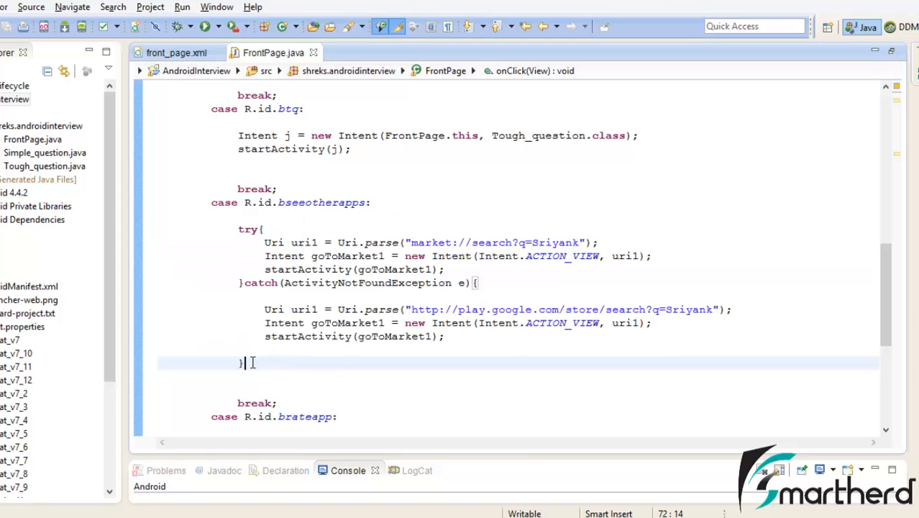